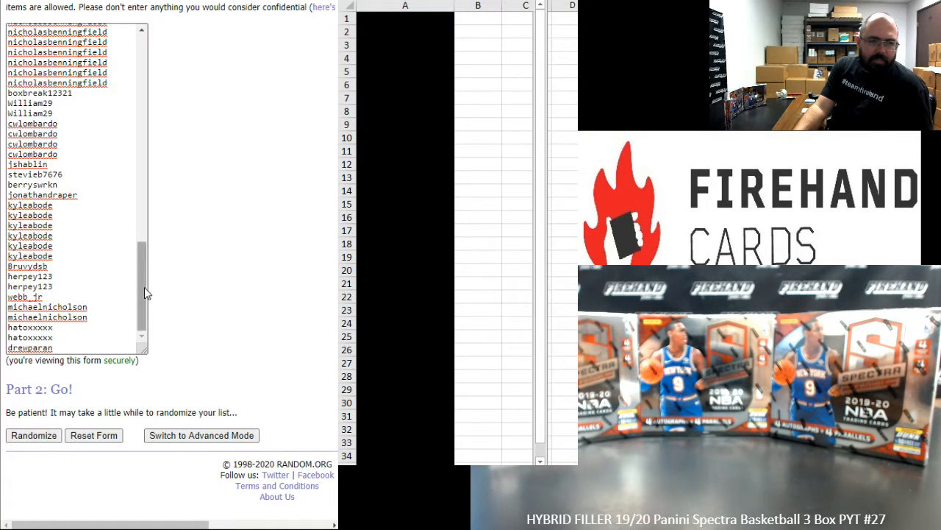
Randomize the 107-entry participant list and reshuffle it until randomized six times.
{"action": "scroll", "scroll_direction": "down", "scroll_amount": 3}
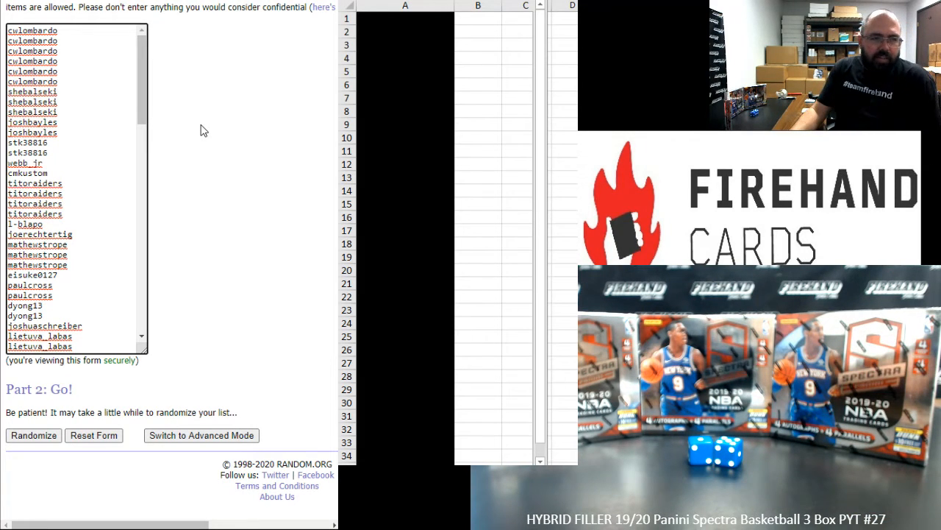
{"action": "scroll", "scroll_direction": "down", "scroll_amount": 3}
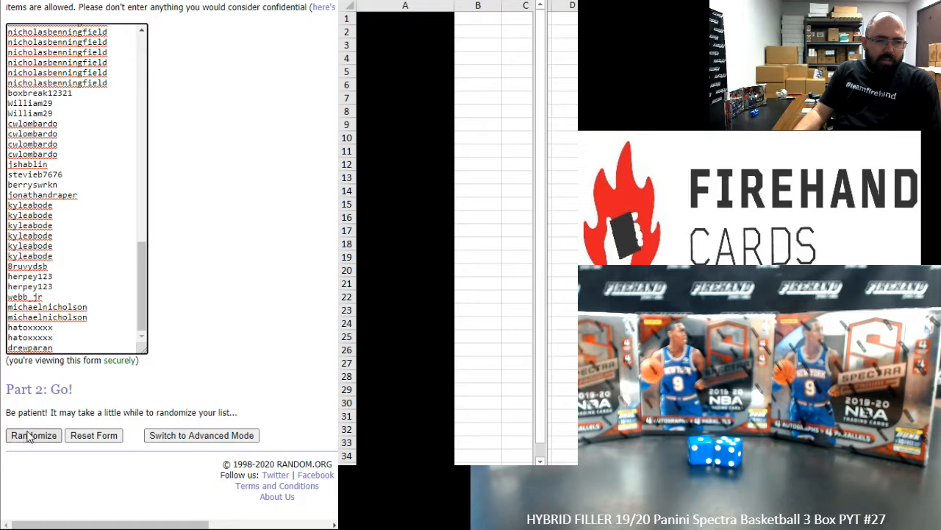
{"action": "left_click", "coordinate": [32, 436]}
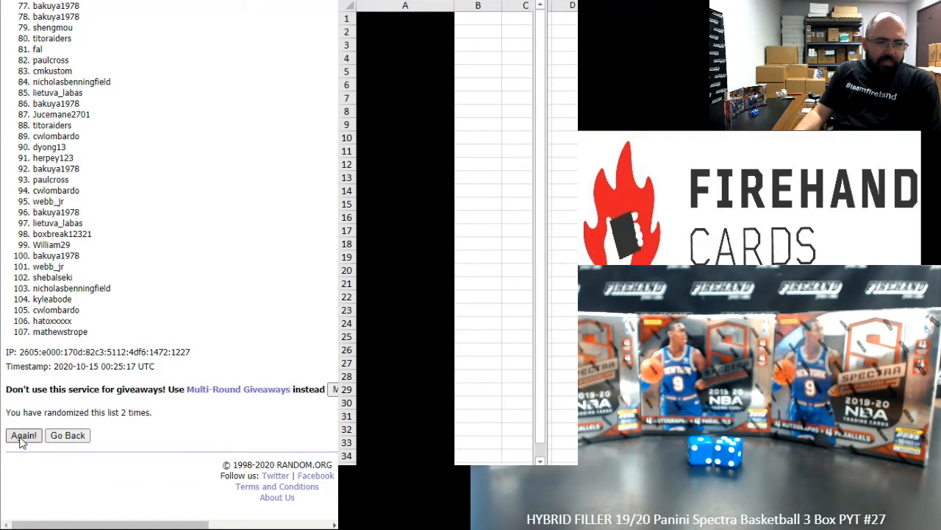
{"action": "left_click", "coordinate": [24, 436]}
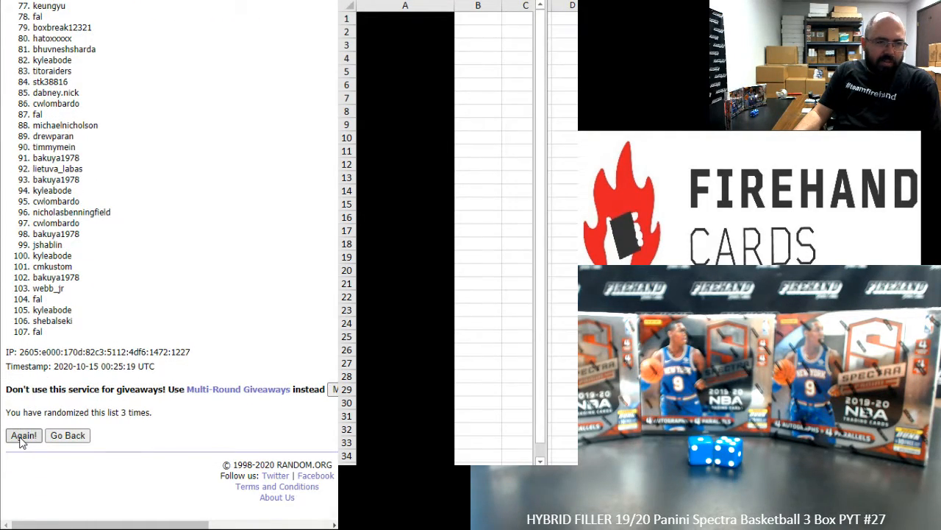
{"action": "left_click", "coordinate": [23, 435]}
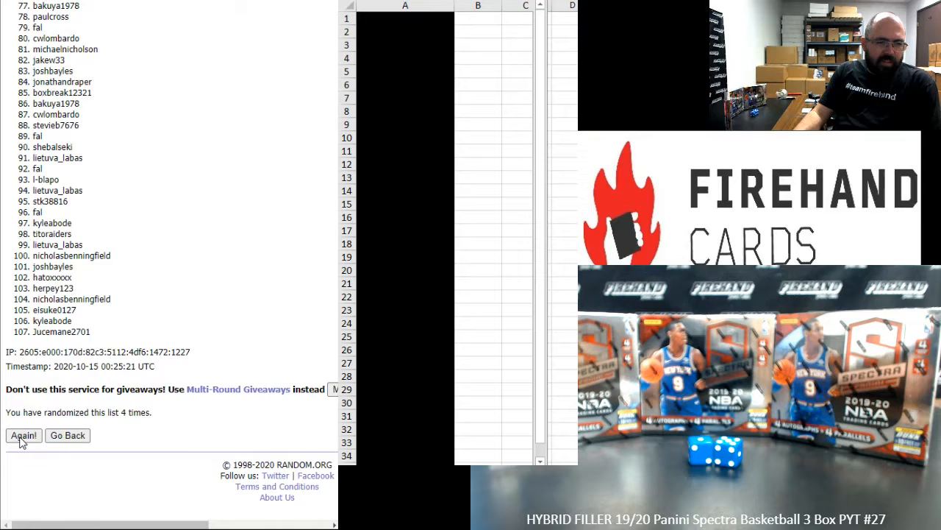
{"action": "left_click", "coordinate": [24, 435]}
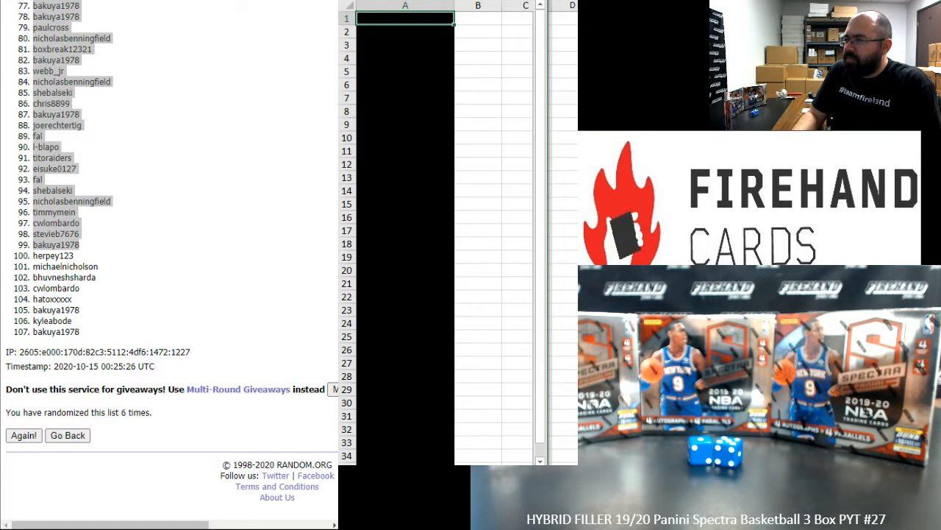
Paste the names into A1 as text only, then select results 34 to 66 on the page.
{"action": "right_click", "coordinate": [404, 17]}
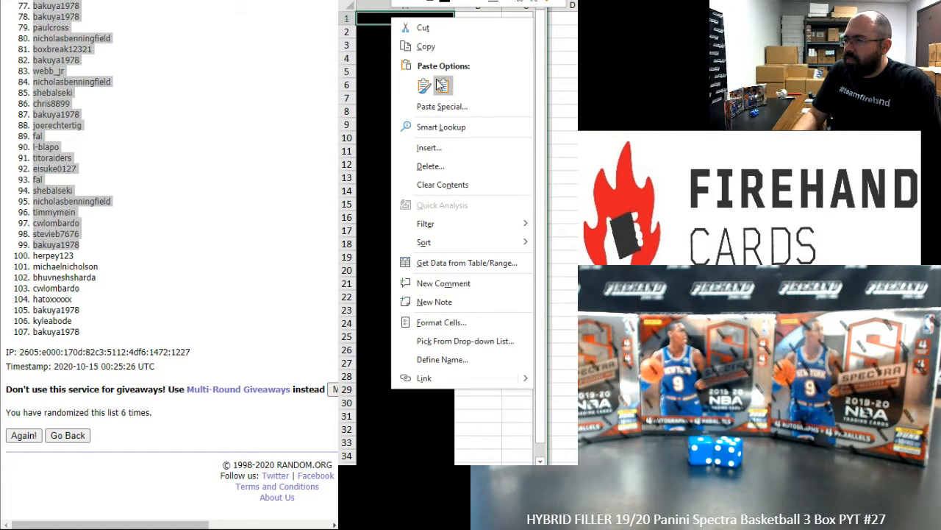
{"action": "left_click", "coordinate": [424, 85]}
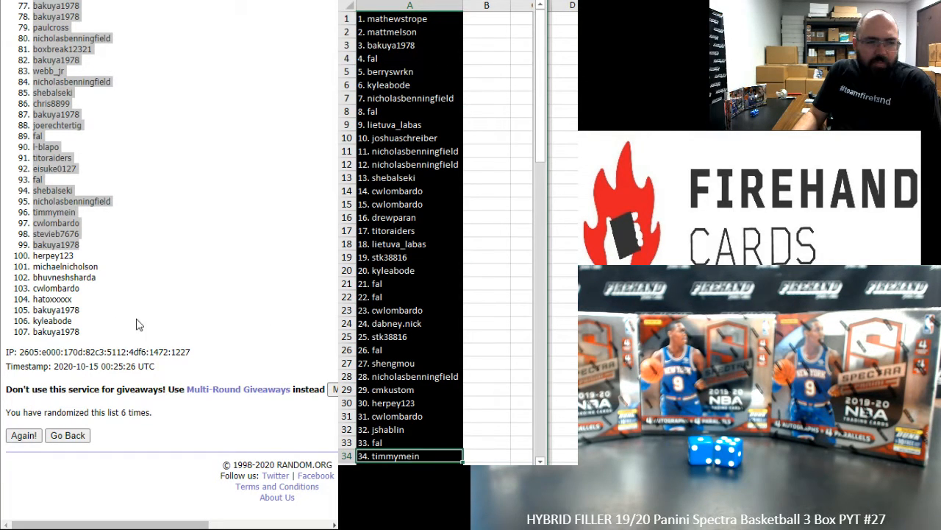
{"action": "double_click", "coordinate": [53, 256]}
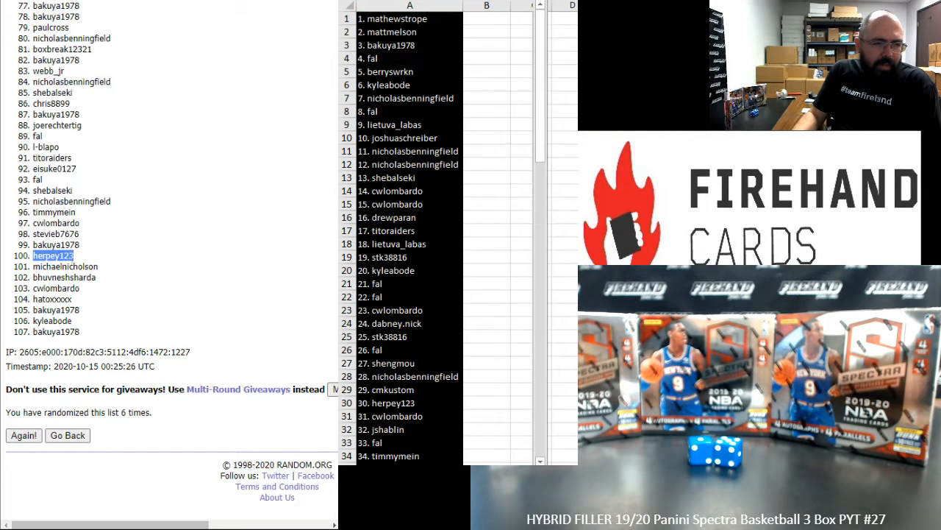
{"action": "left_click_drag", "start_coordinate": [53, 256], "coordinate": [74, 309]}
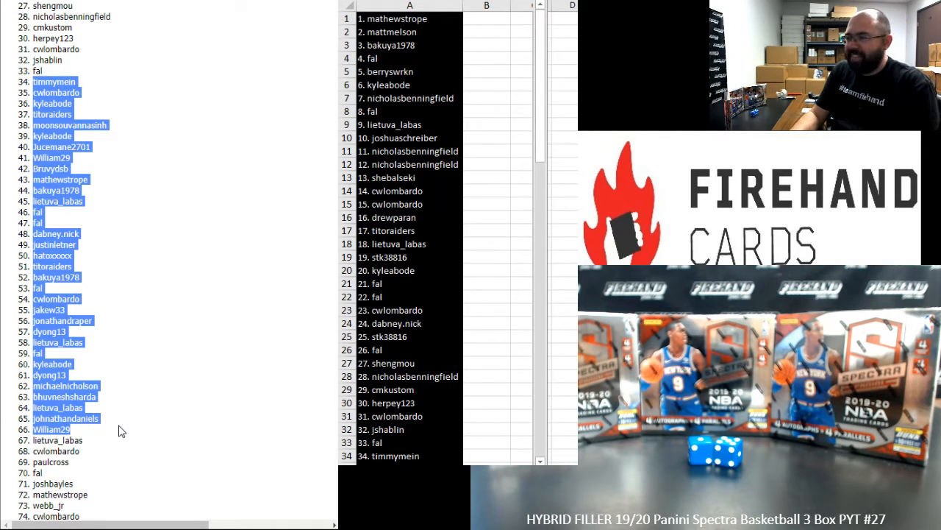
Add entries 34-66 to column A, then select results 67 onward on RANDOM.ORG.
{"action": "left_click", "coordinate": [409, 456]}
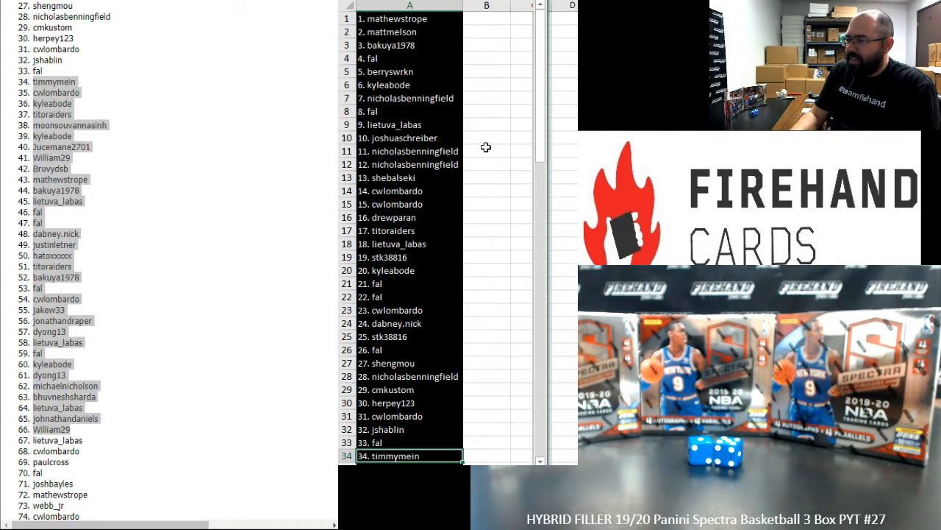
{"action": "scroll", "scroll_direction": "down", "scroll_amount": 3}
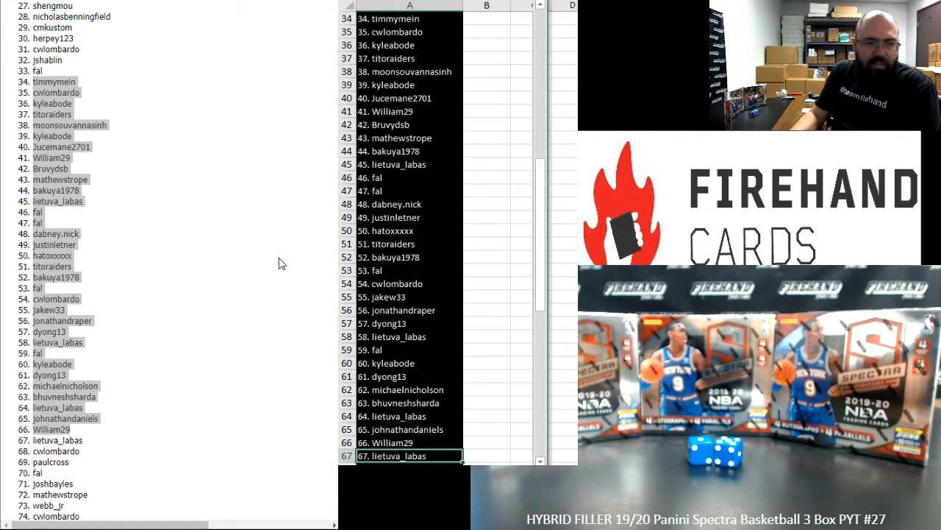
{"action": "scroll", "scroll_direction": "down", "scroll_amount": 3}
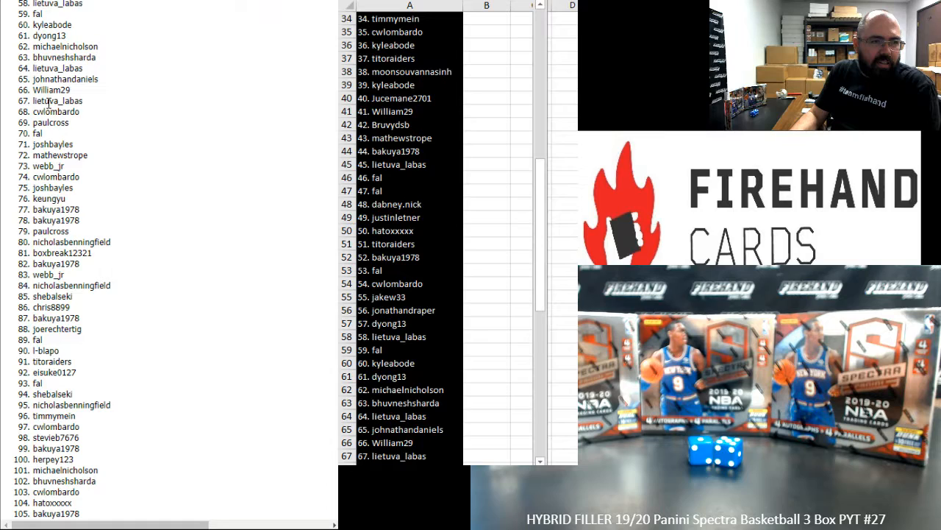
{"action": "left_click_drag", "start_coordinate": [51, 100], "coordinate": [56, 448]}
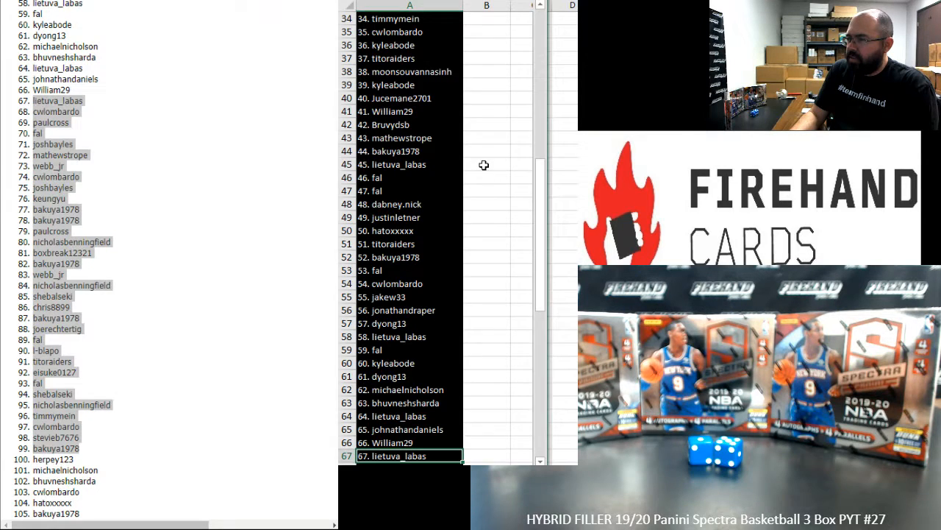
Scroll the rebuilt sheet pairing 21 names with NBA teams and NUMBERS with Pelicans.
{"action": "scroll", "scroll_direction": "down", "scroll_amount": 3}
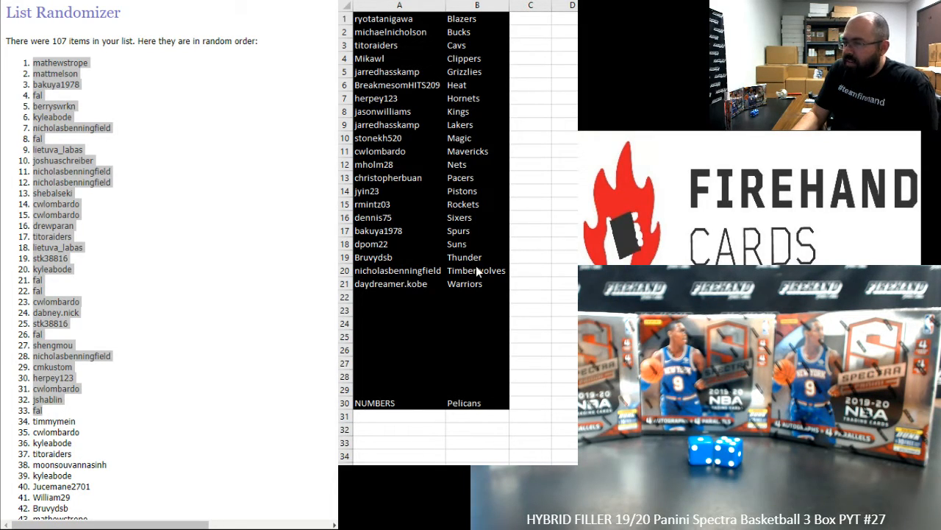
Randomize the eight remaining NBA teams and reshuffle until randomized six times.
{"action": "left_click", "coordinate": [399, 297]}
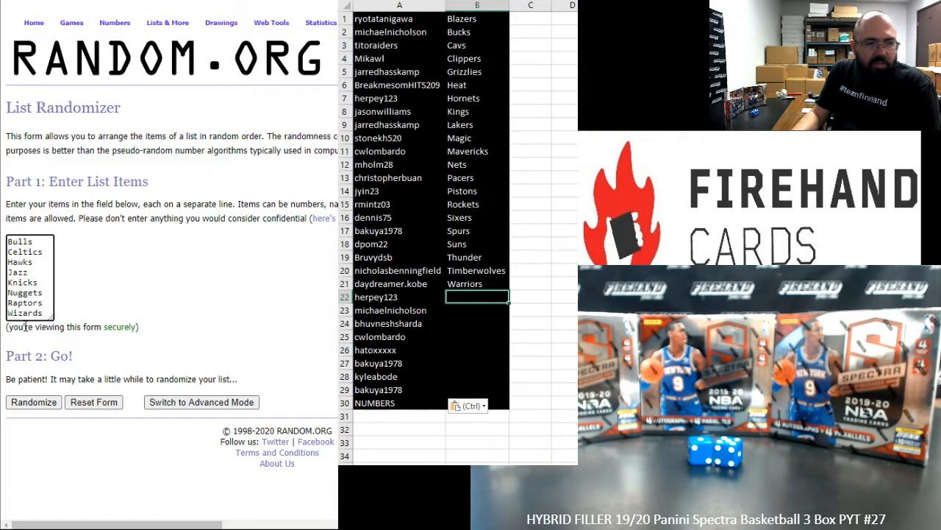
{"action": "left_click", "coordinate": [32, 402]}
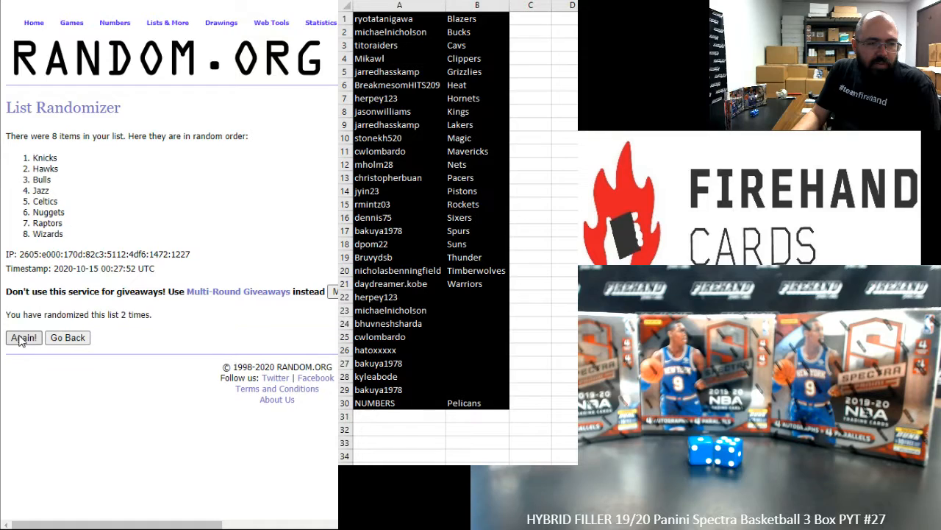
{"action": "left_click", "coordinate": [24, 337]}
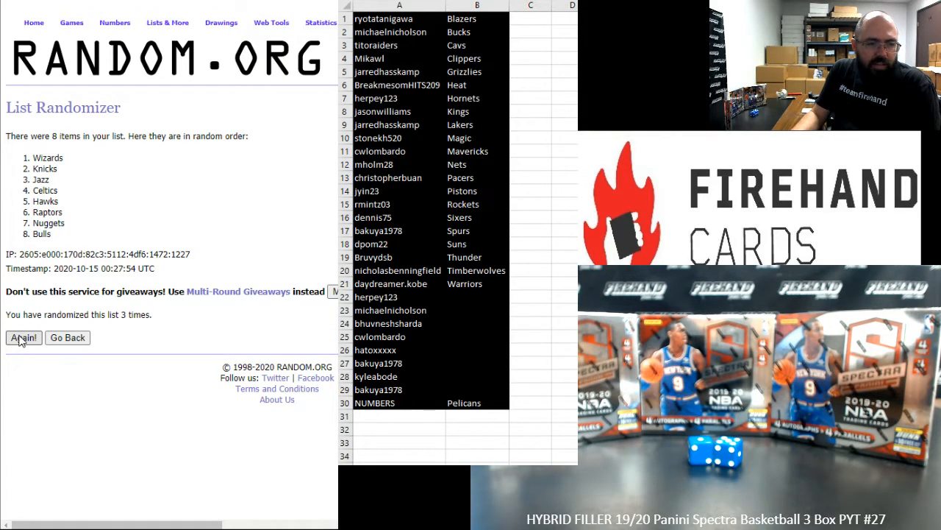
{"action": "left_click", "coordinate": [23, 337]}
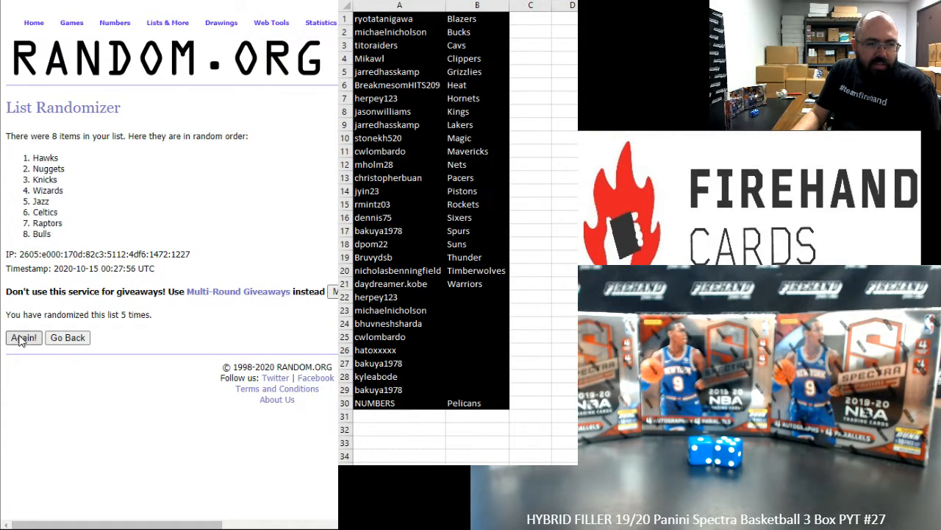
{"action": "left_click", "coordinate": [24, 337]}
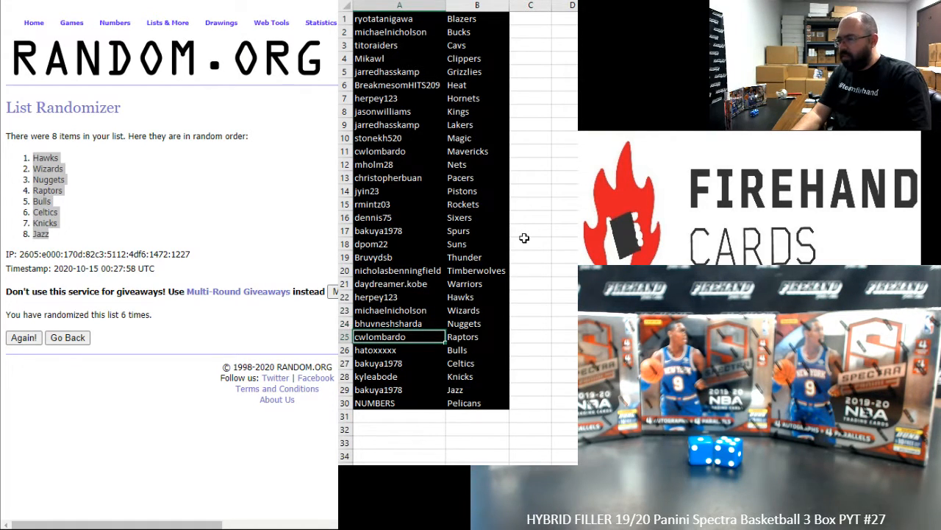
Review the name-team pairings in rows 27, 28 and 29 after pasting teams into B22:B29.
{"action": "left_click", "coordinate": [397, 362]}
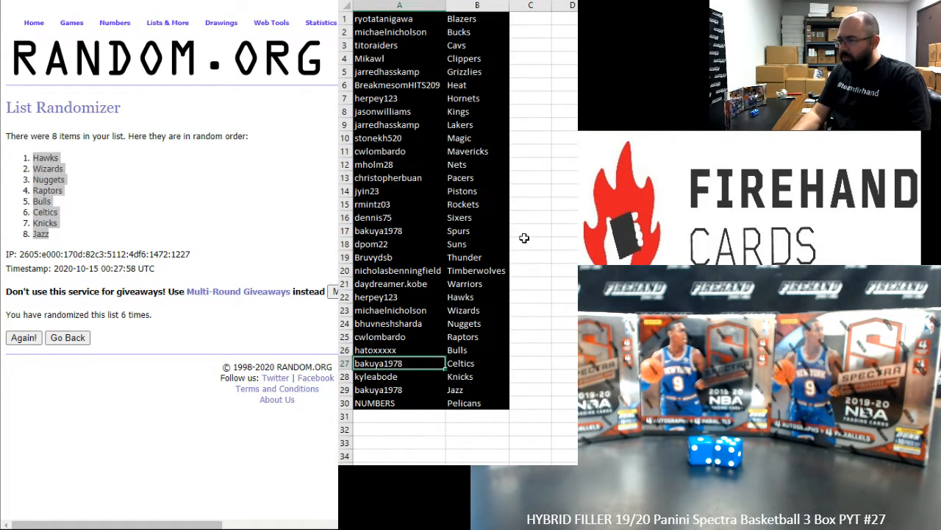
{"action": "left_click", "coordinate": [389, 376]}
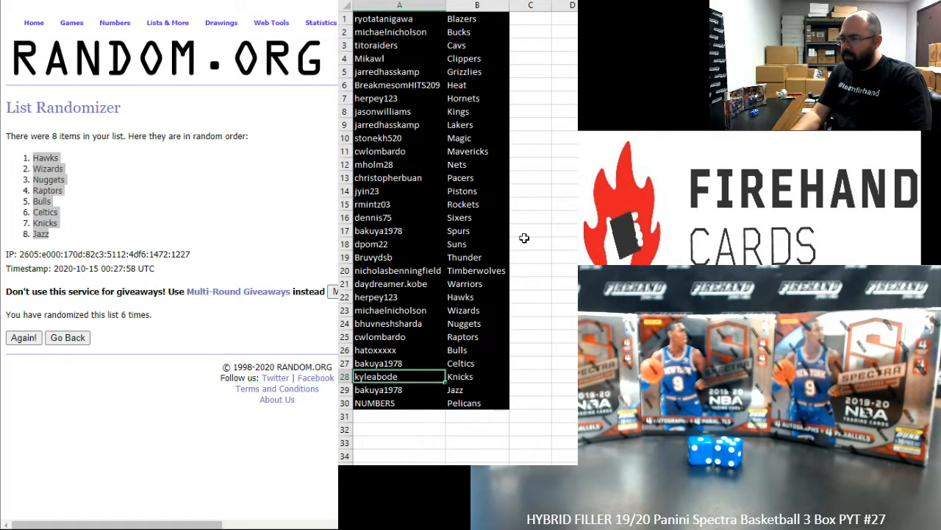
{"action": "left_click", "coordinate": [397, 388]}
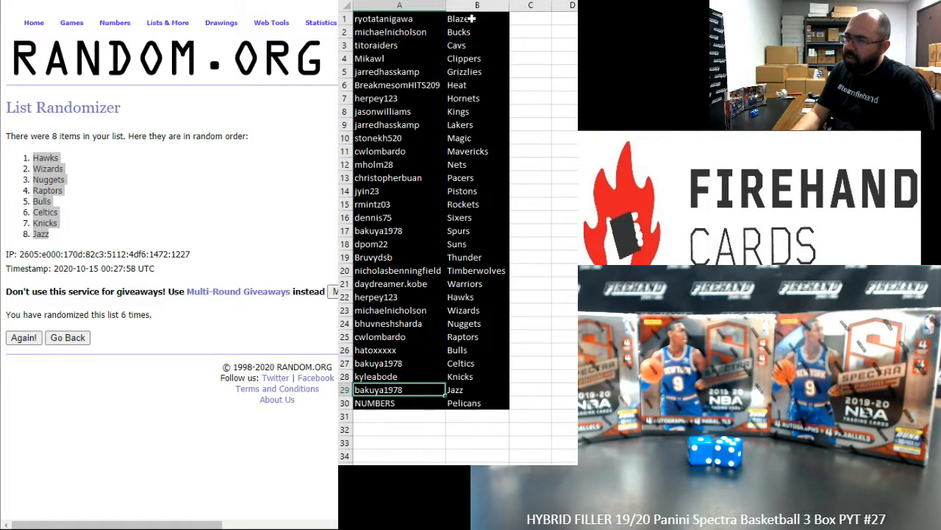